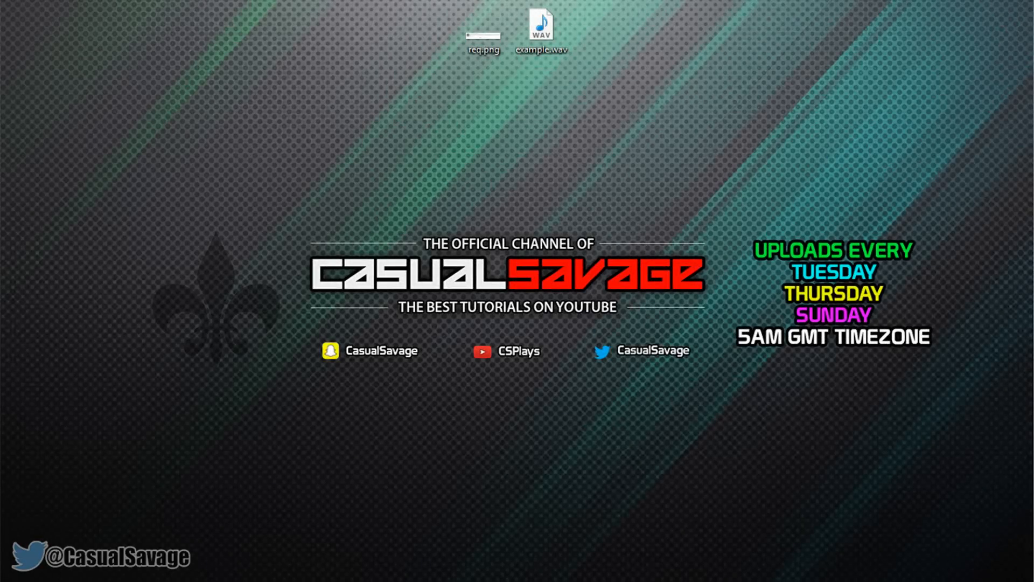
mouse_move(505, 162)
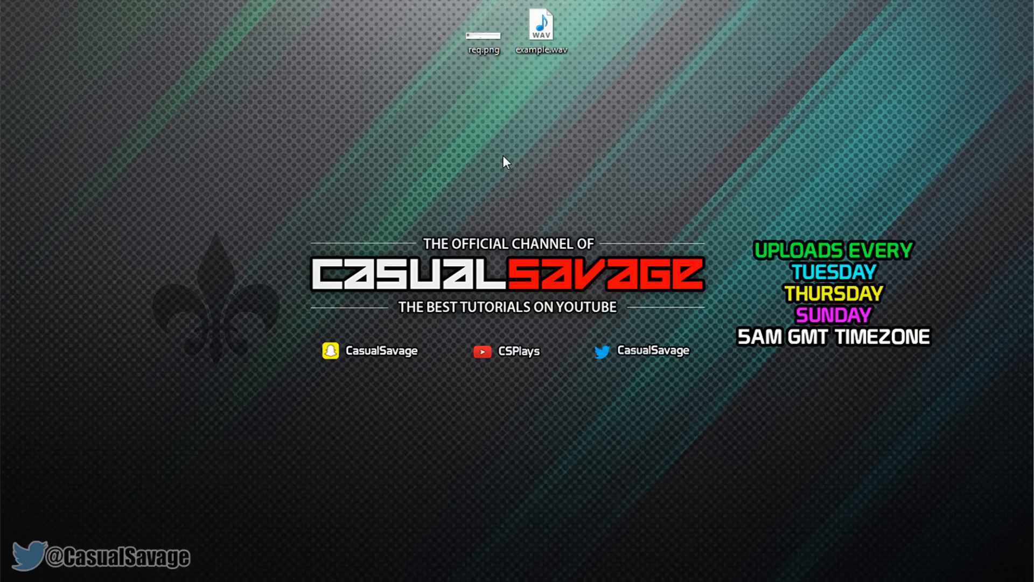
Open example.wav from the desktop so it loads into Vegas Pro
double_click(484, 35)
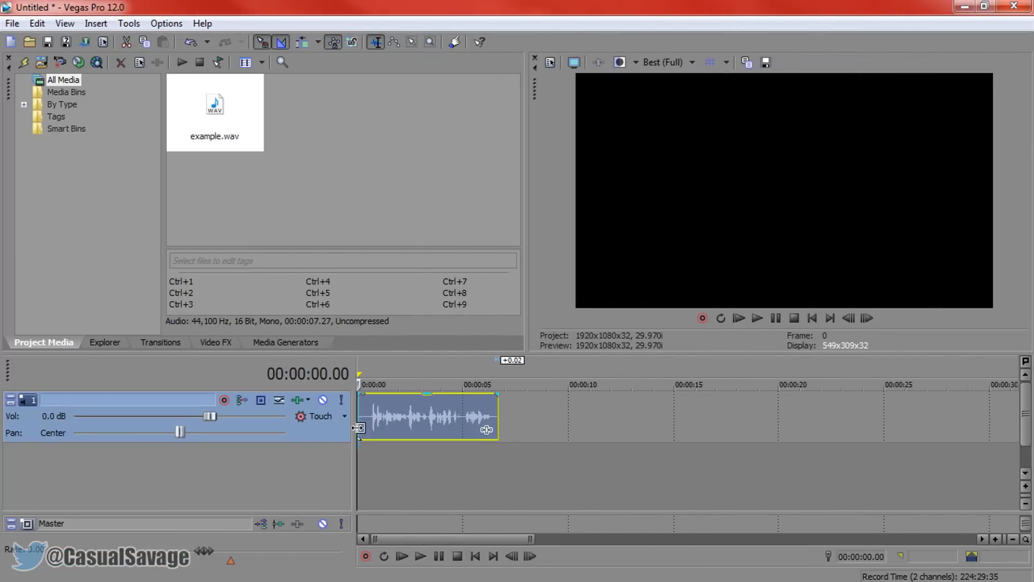
mouse_move(434, 484)
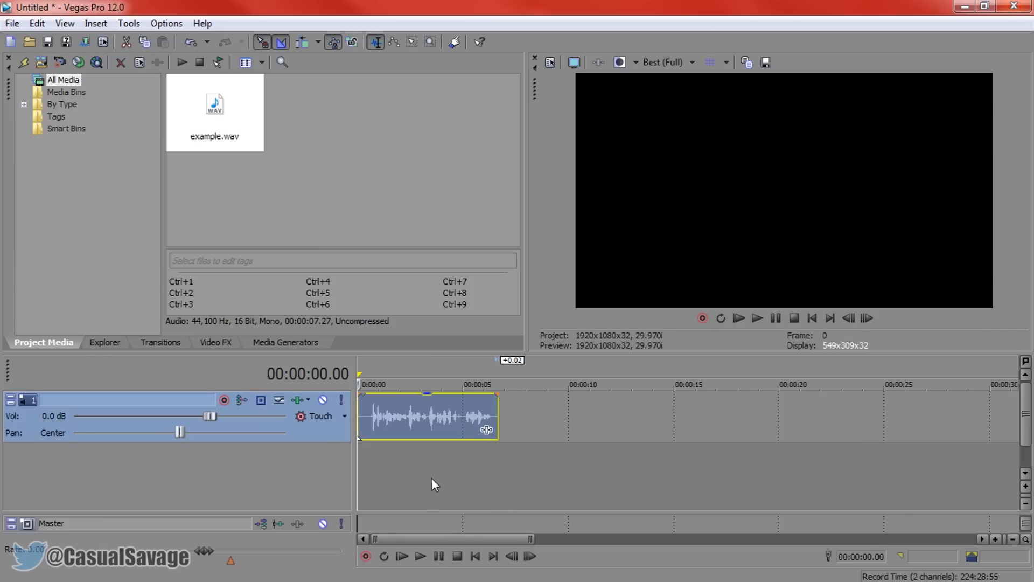
left_click(420, 556)
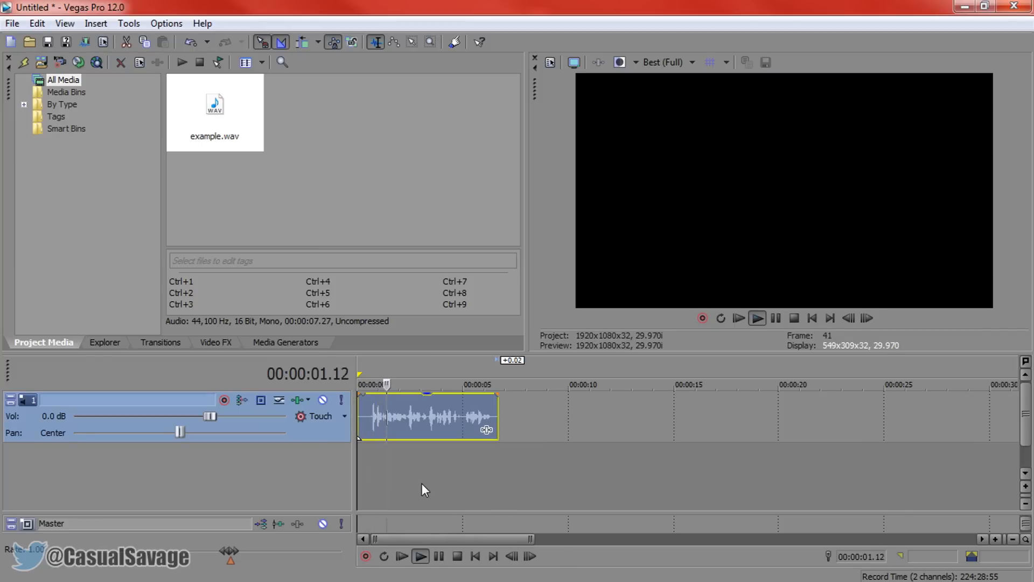
left_click(427, 385)
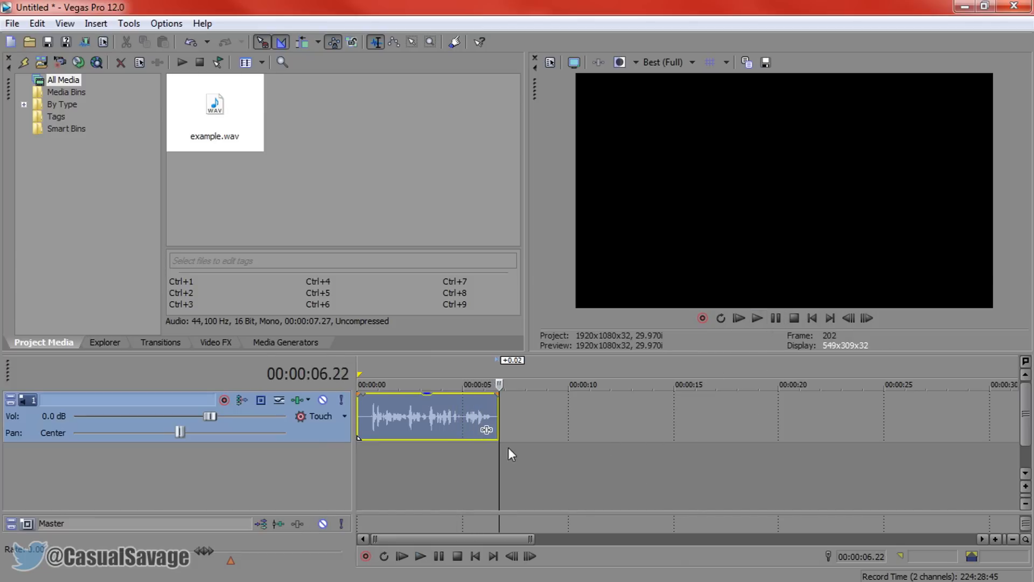
mouse_move(362, 450)
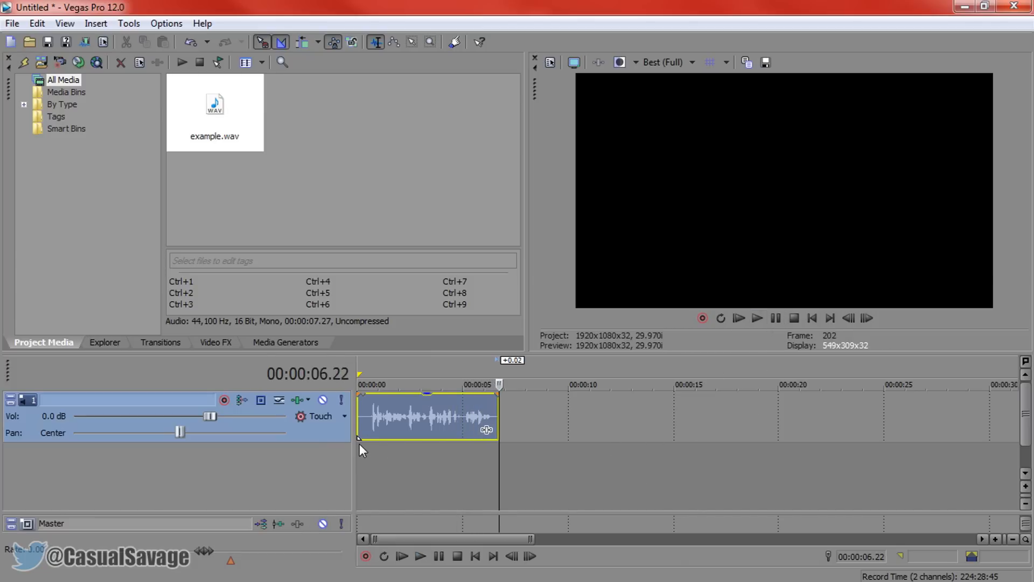
key("home")
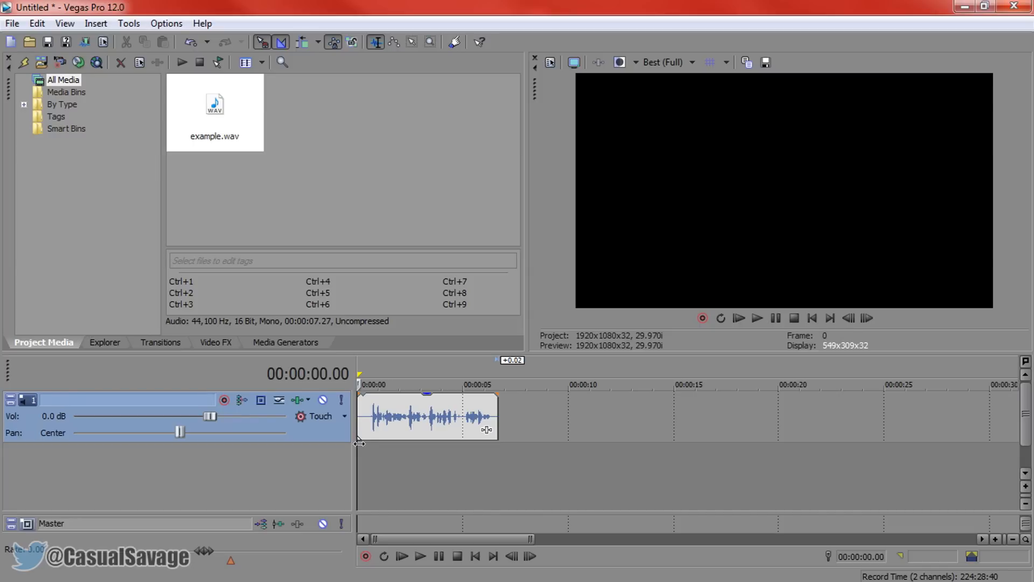
mouse_move(428, 417)
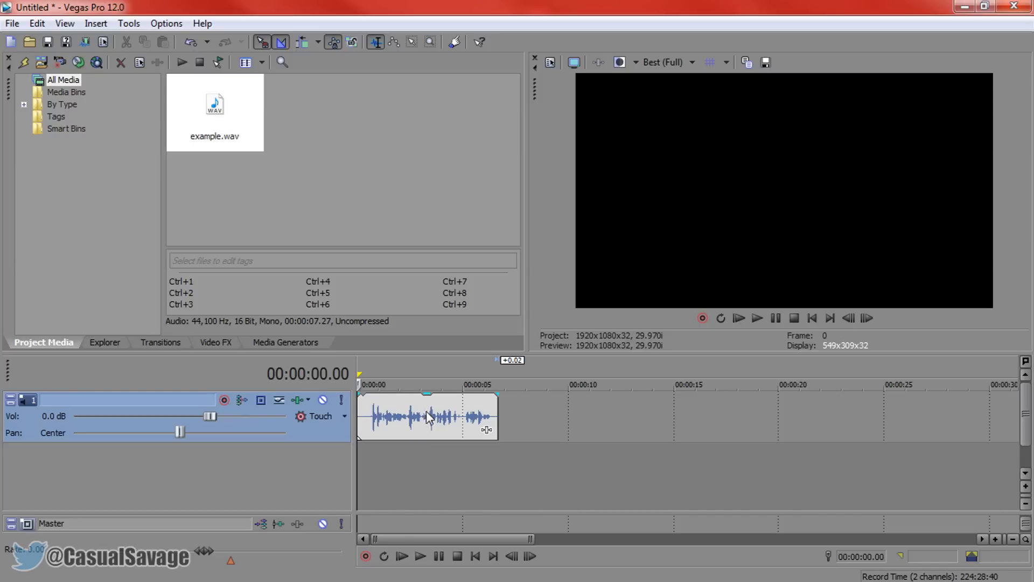
mouse_move(415, 425)
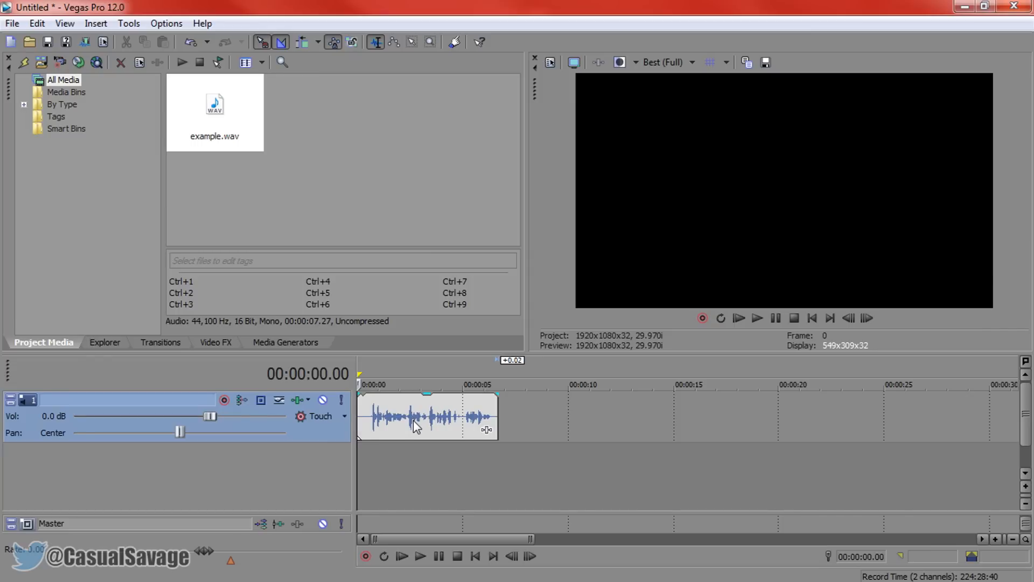
mouse_move(405, 429)
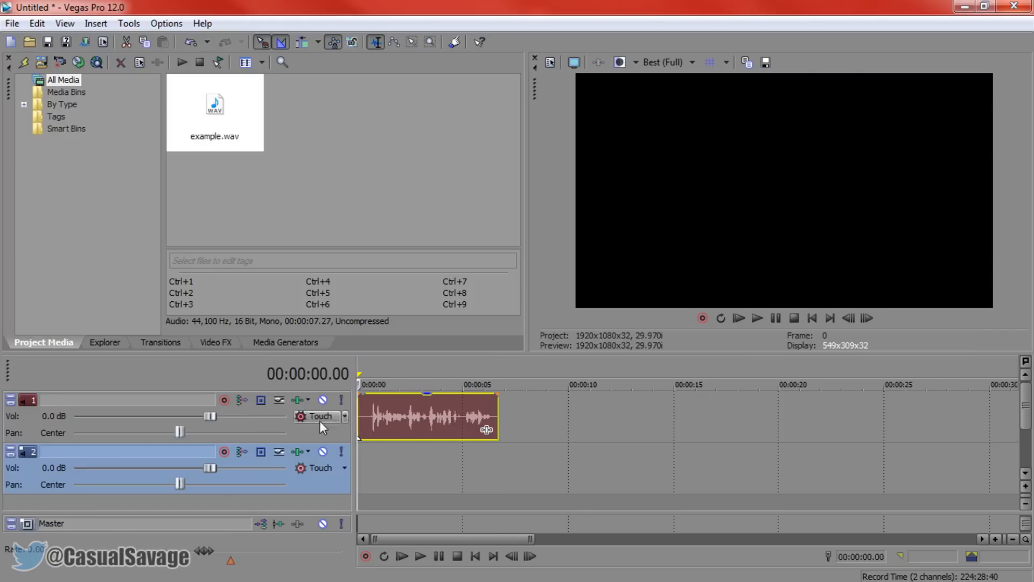
mouse_move(309, 455)
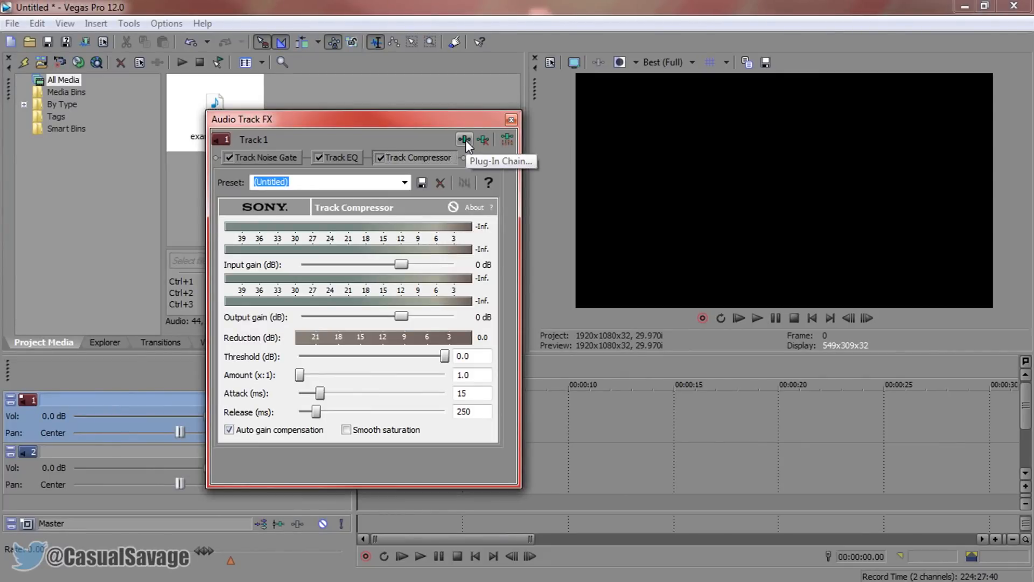
Add a Resonant Filter to Track 1's plug-in chain after the gate, EQ and compressor
left_click(464, 140)
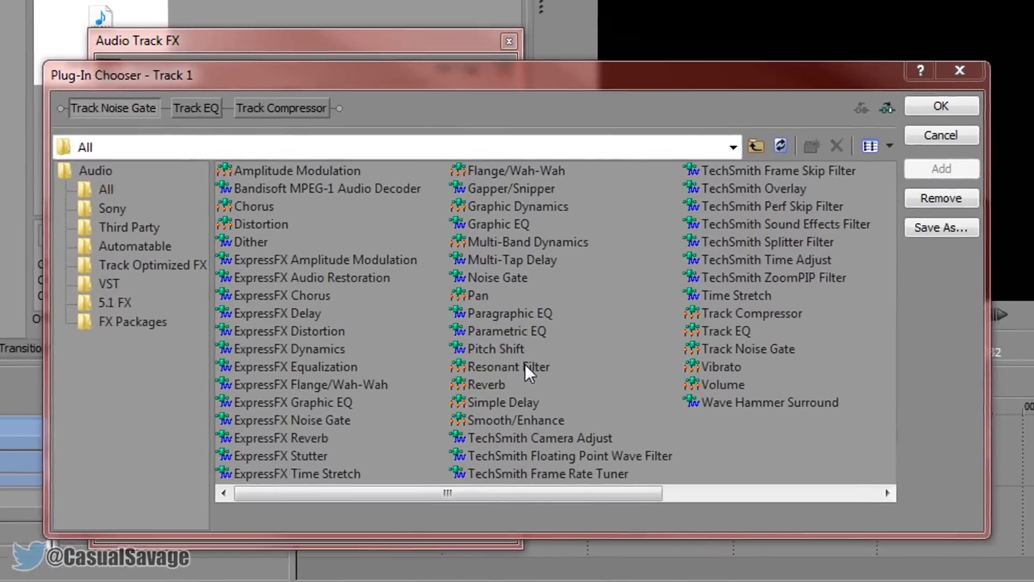
left_click(508, 367)
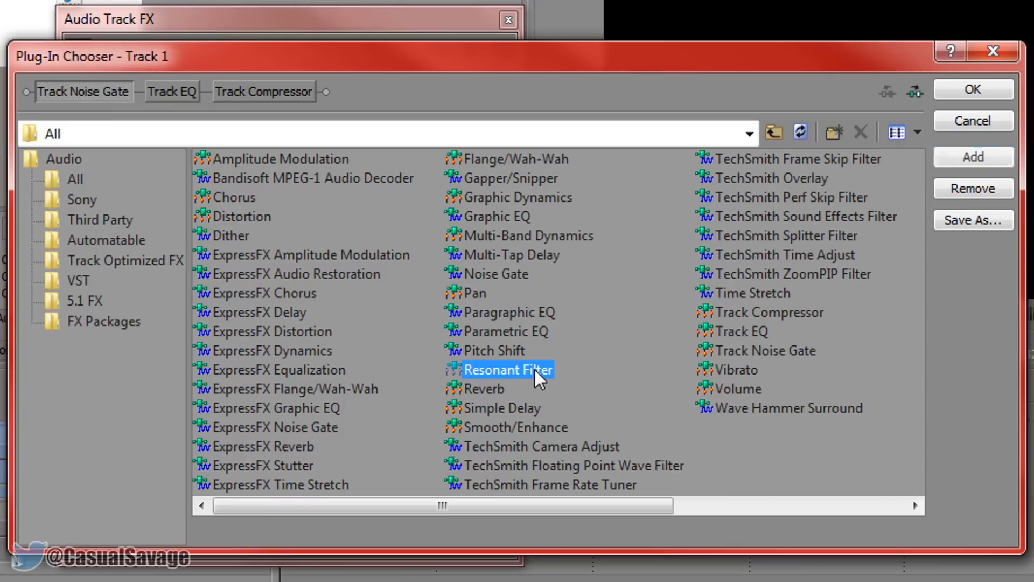
left_click(973, 157)
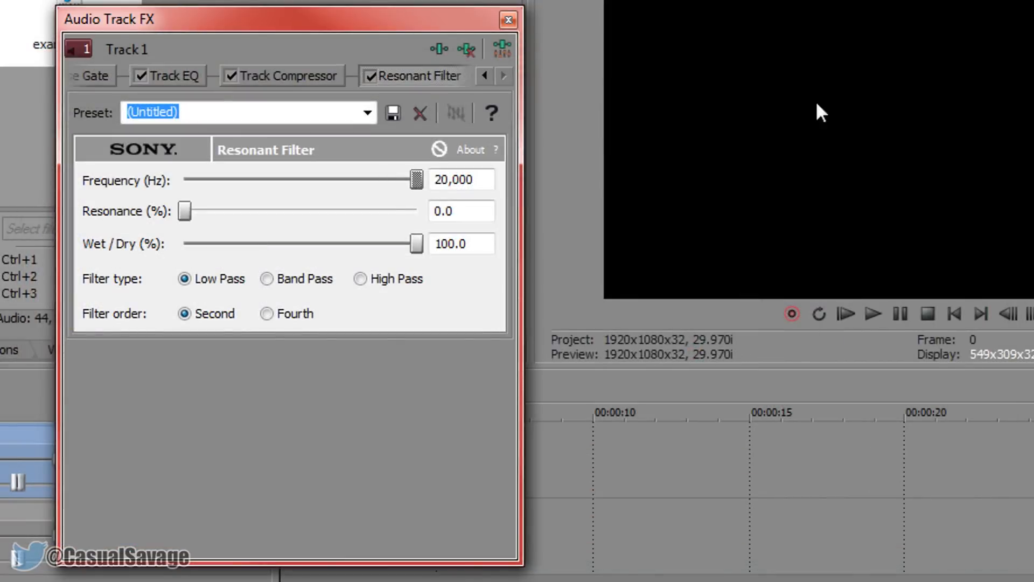
mouse_move(320, 211)
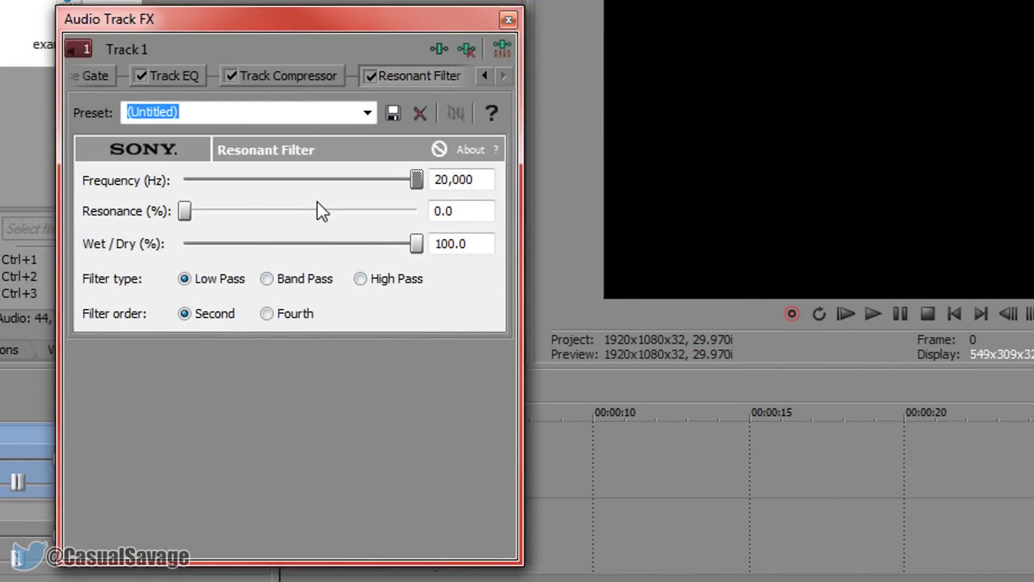
mouse_move(370, 126)
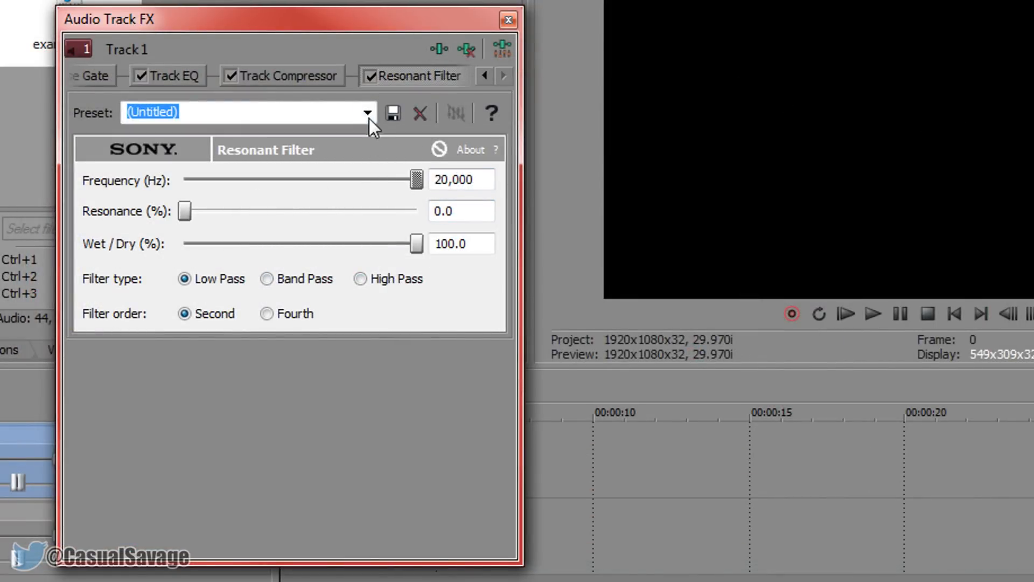
Choose the [Sys] Teenage Late-Night Radio by the Bed preset (high pass, 1,500 Hz, 20% resonance)
left_click(367, 112)
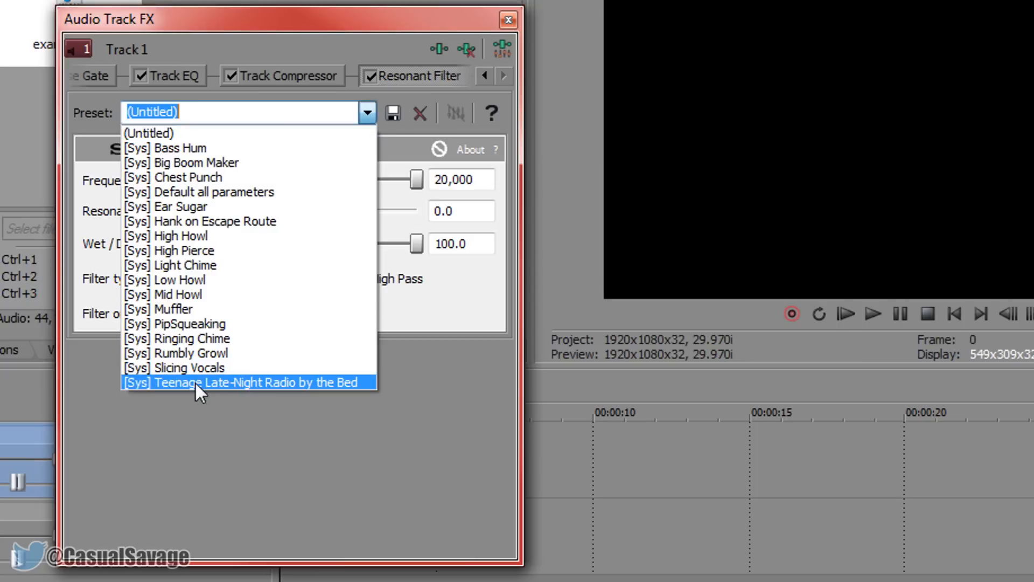
mouse_move(322, 396)
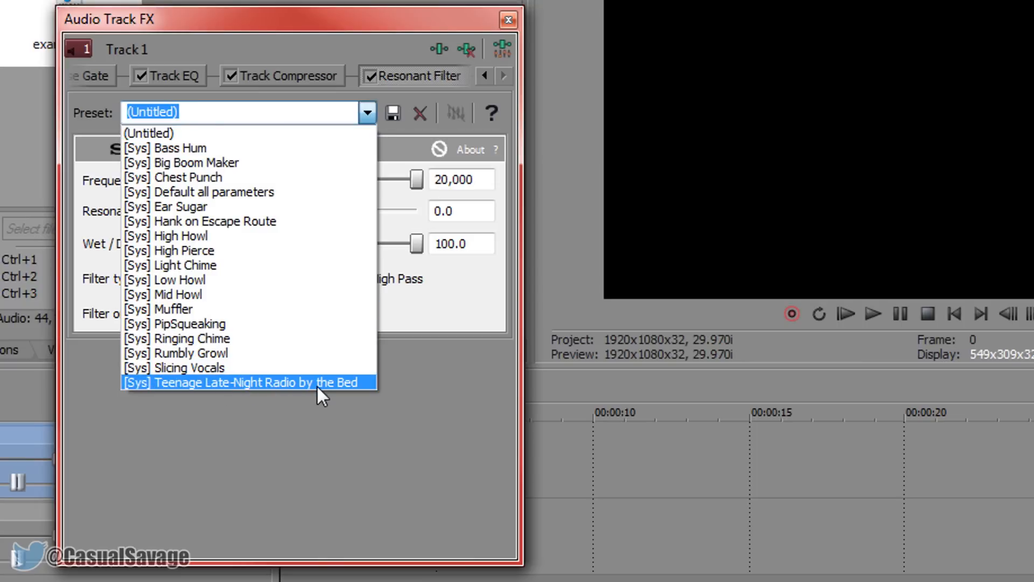
left_click(249, 382)
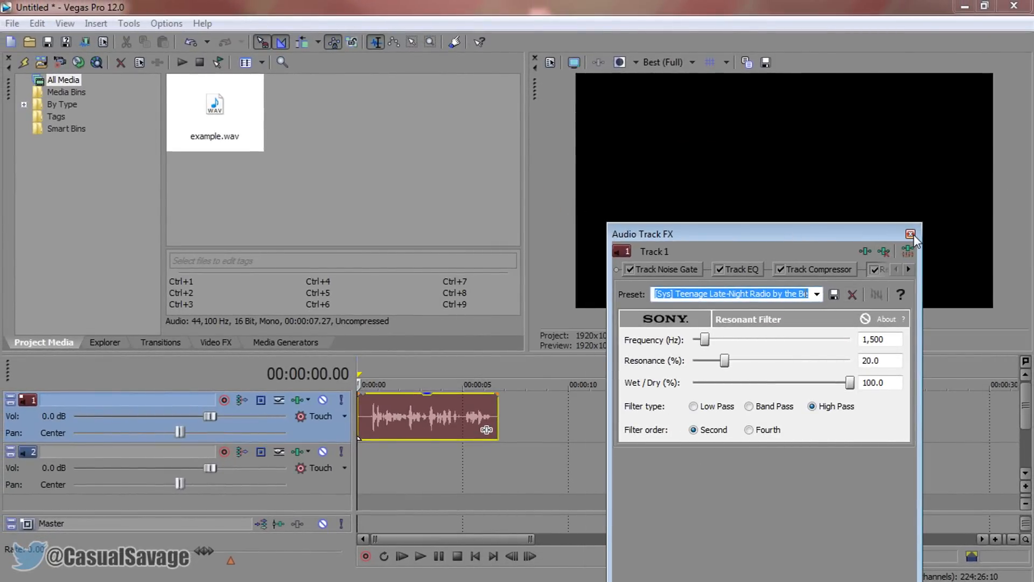
Close Audio Track FX, then play the filtered clip from the start and stop it
left_click(911, 234)
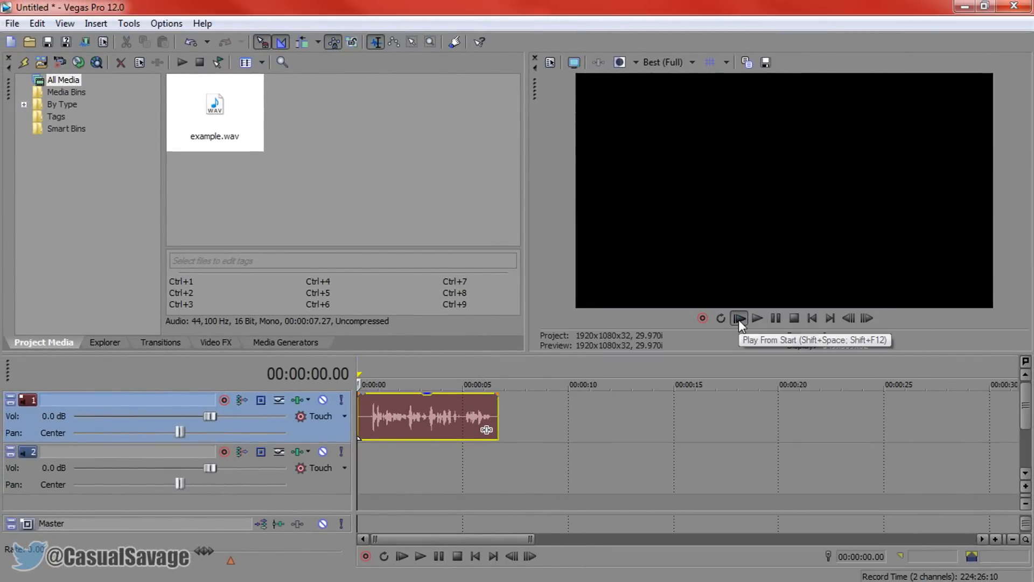
left_click(739, 318)
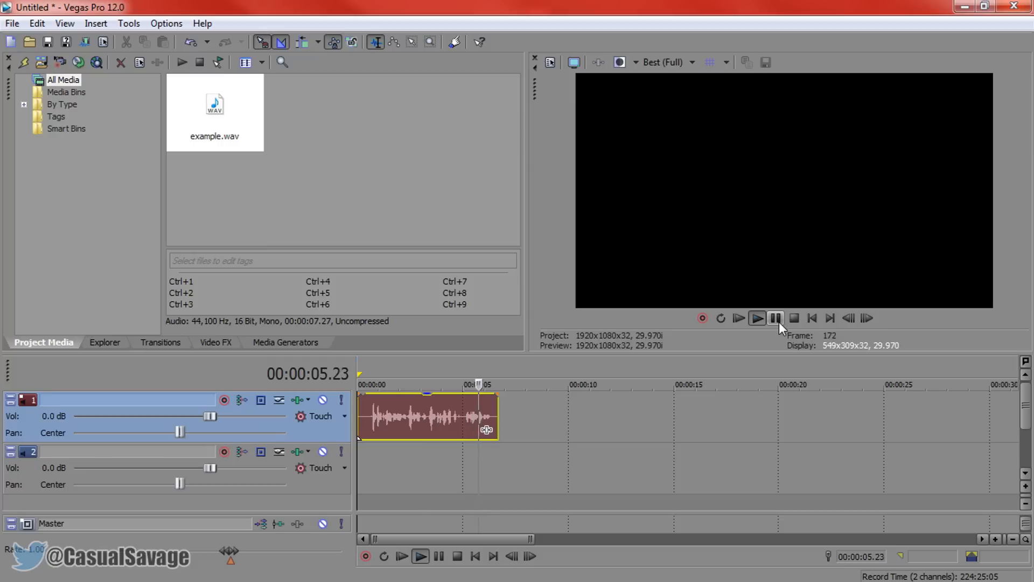
left_click(757, 318)
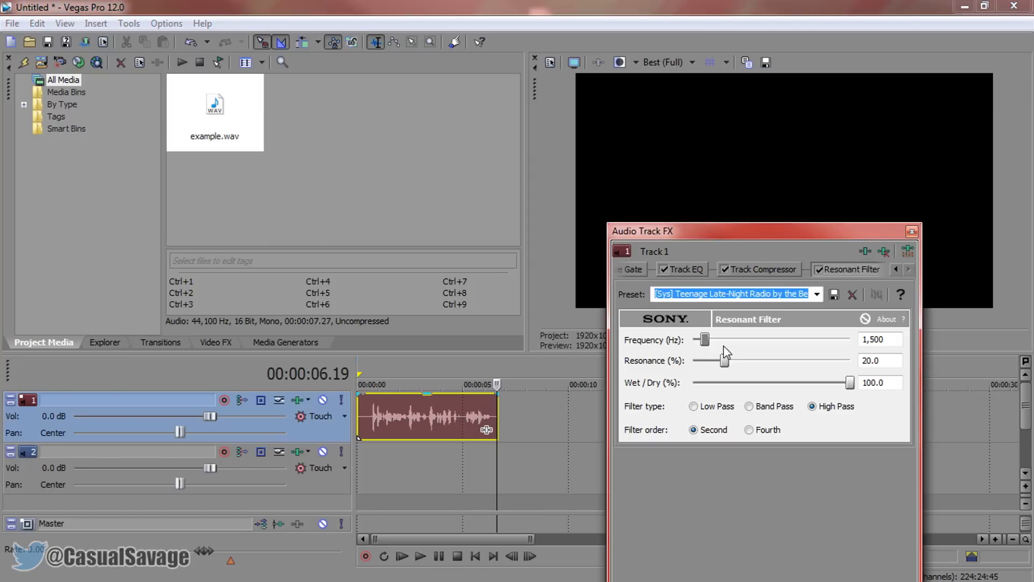
mouse_move(726, 363)
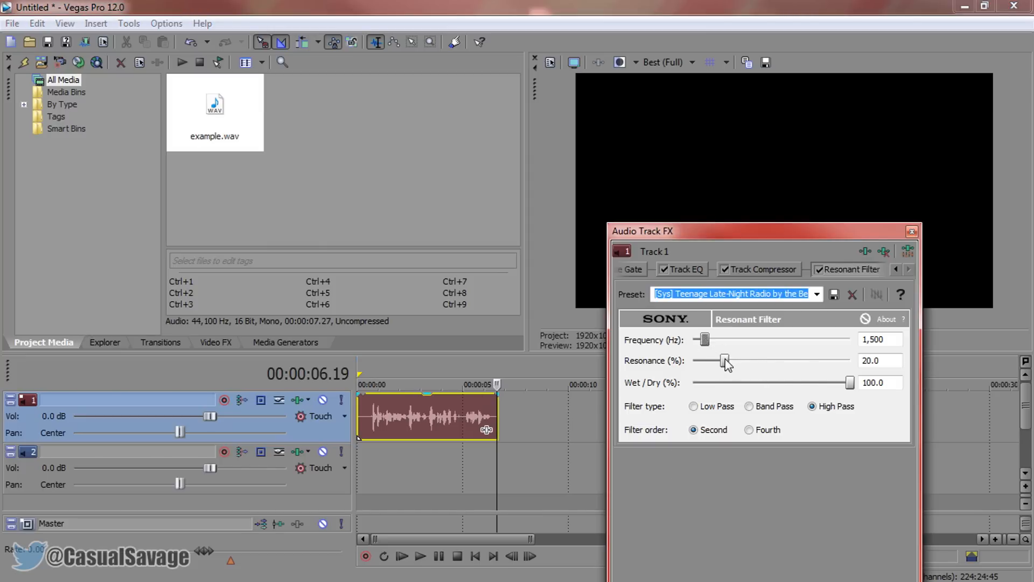
mouse_move(717, 370)
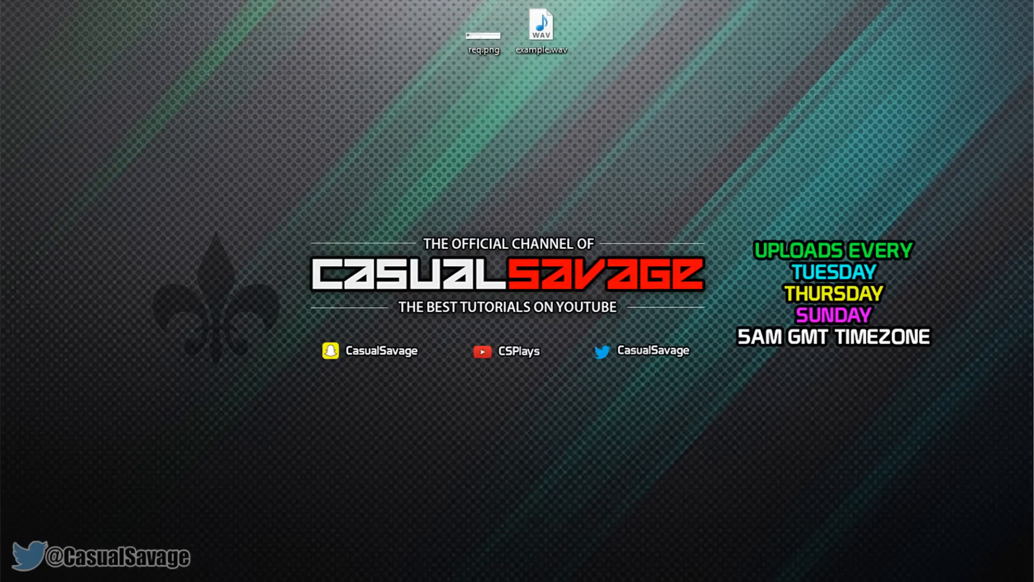
scroll("up", 3)
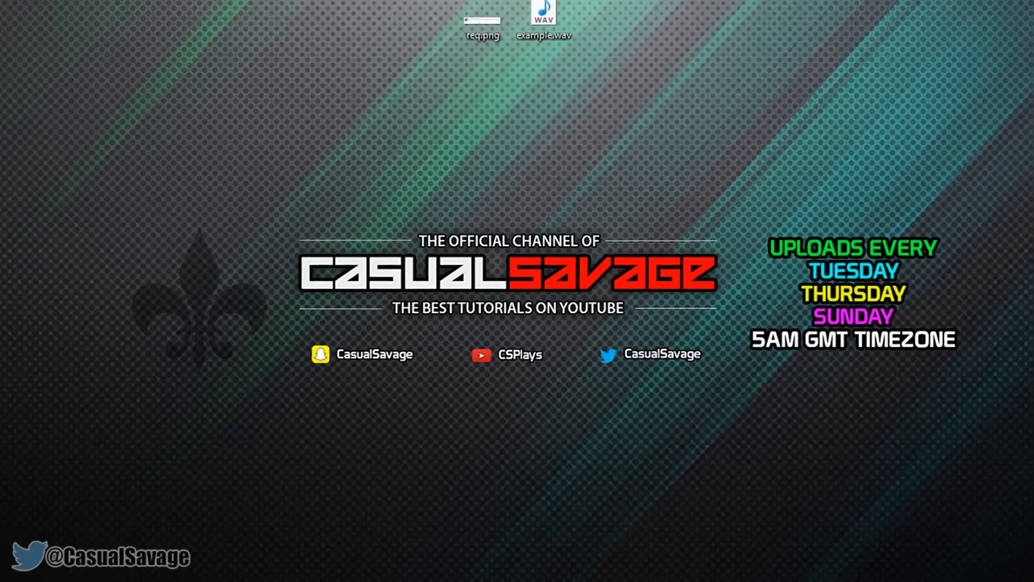